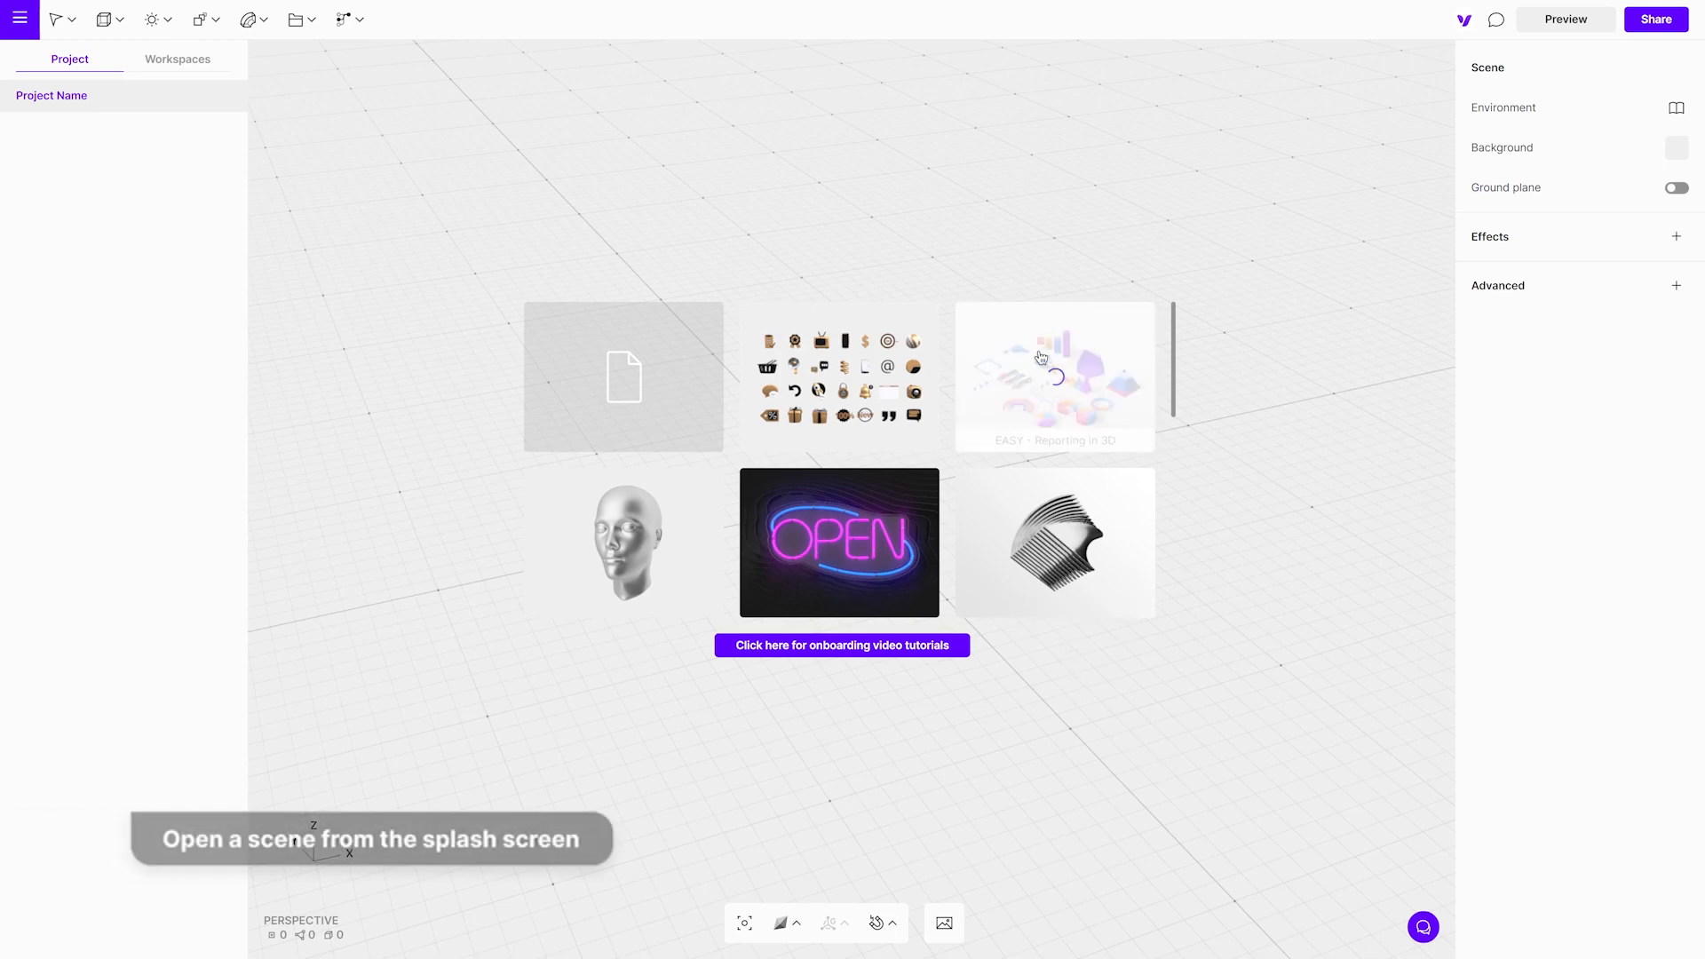
# Open the 'EASY - Reporting in 3D' sample scene from the splash screen
pyautogui.click(1053, 375)
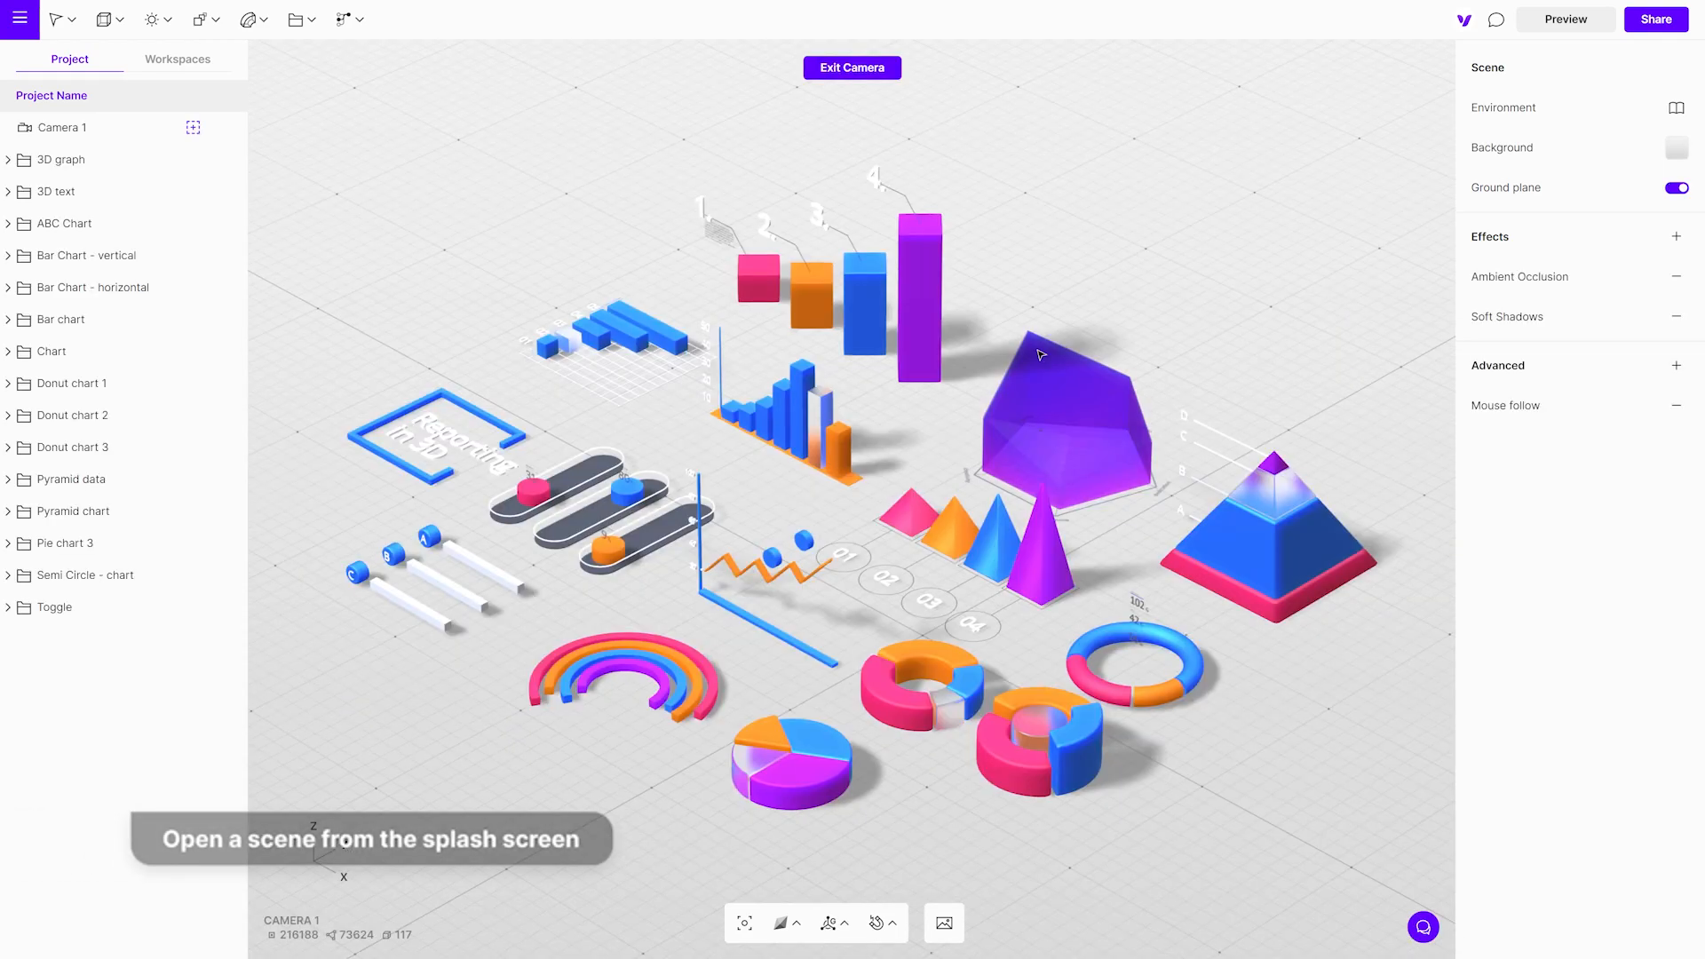
pyautogui.click(93, 287)
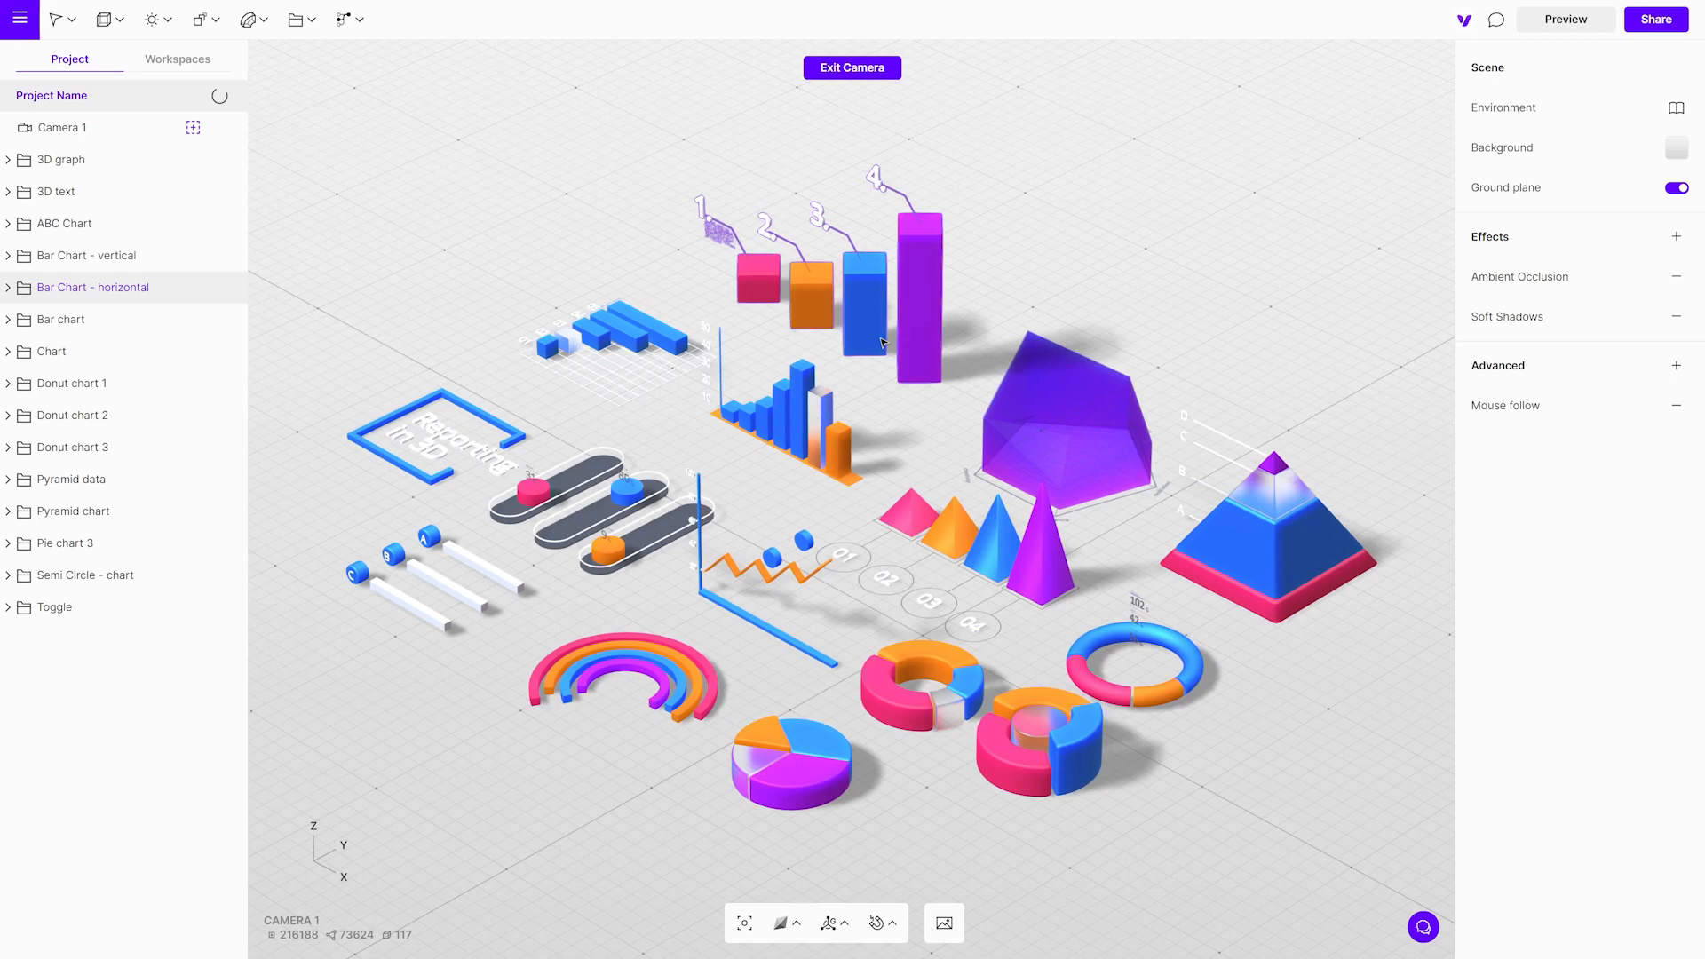
# Isolate the 'Bar Chart - horizontal' group so only its boxes and labels show
pyautogui.click(859, 304)
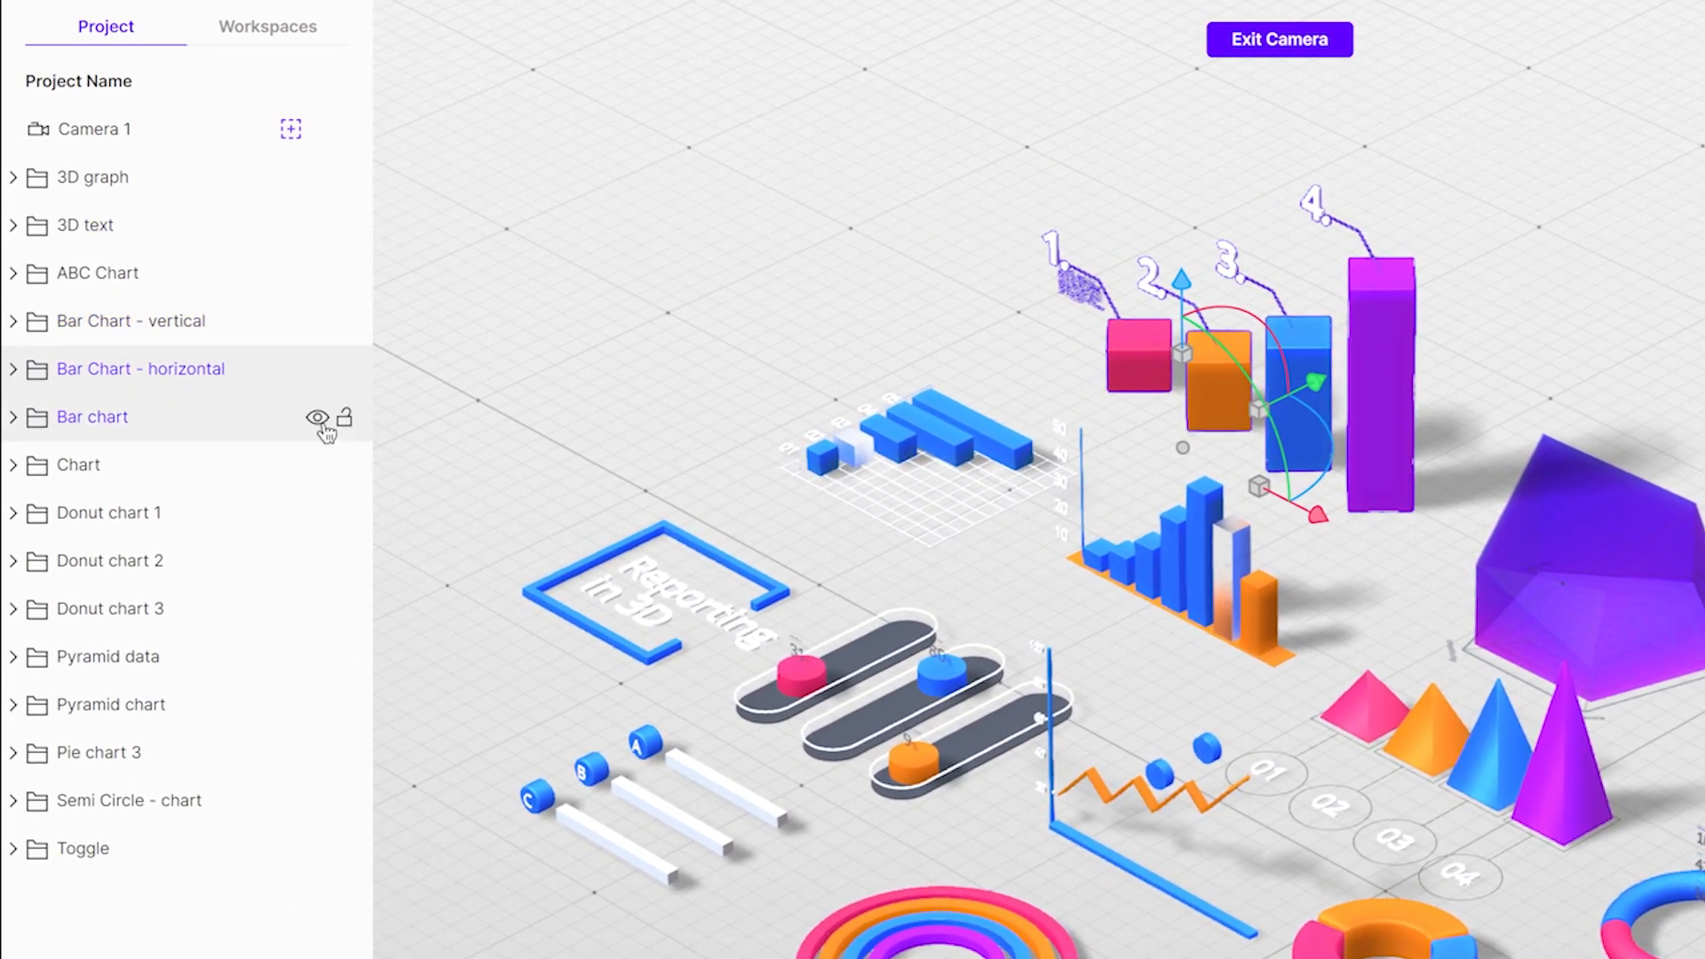
pyautogui.rightClick(141, 369)
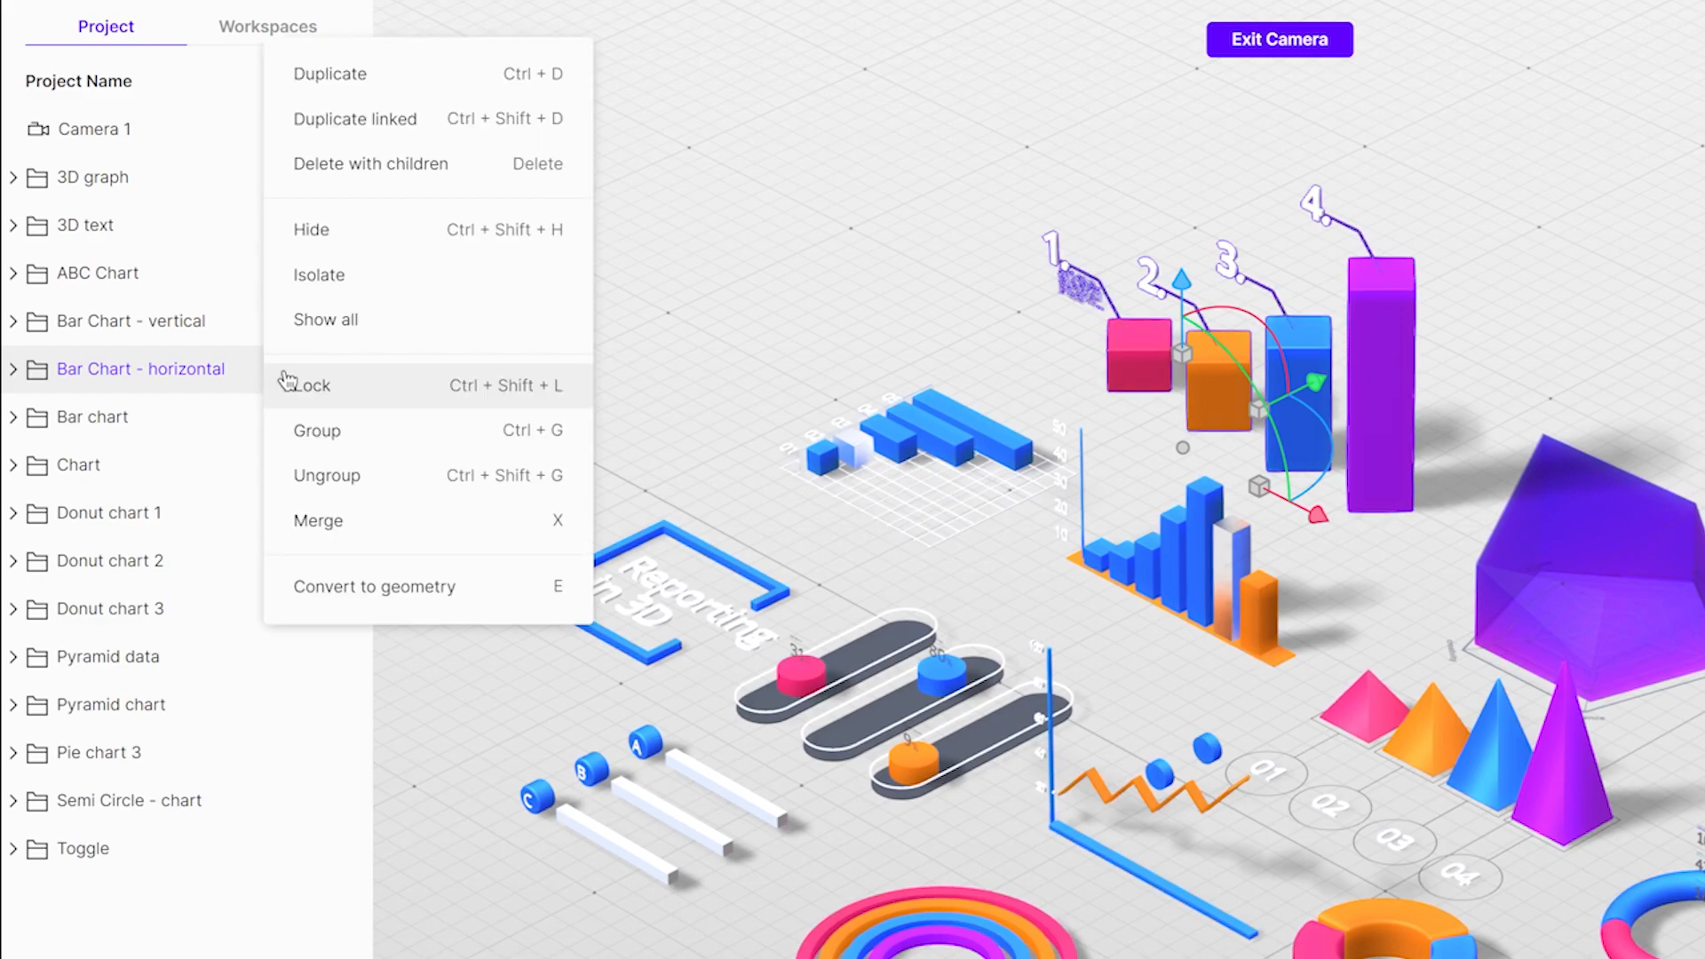
pyautogui.click(319, 274)
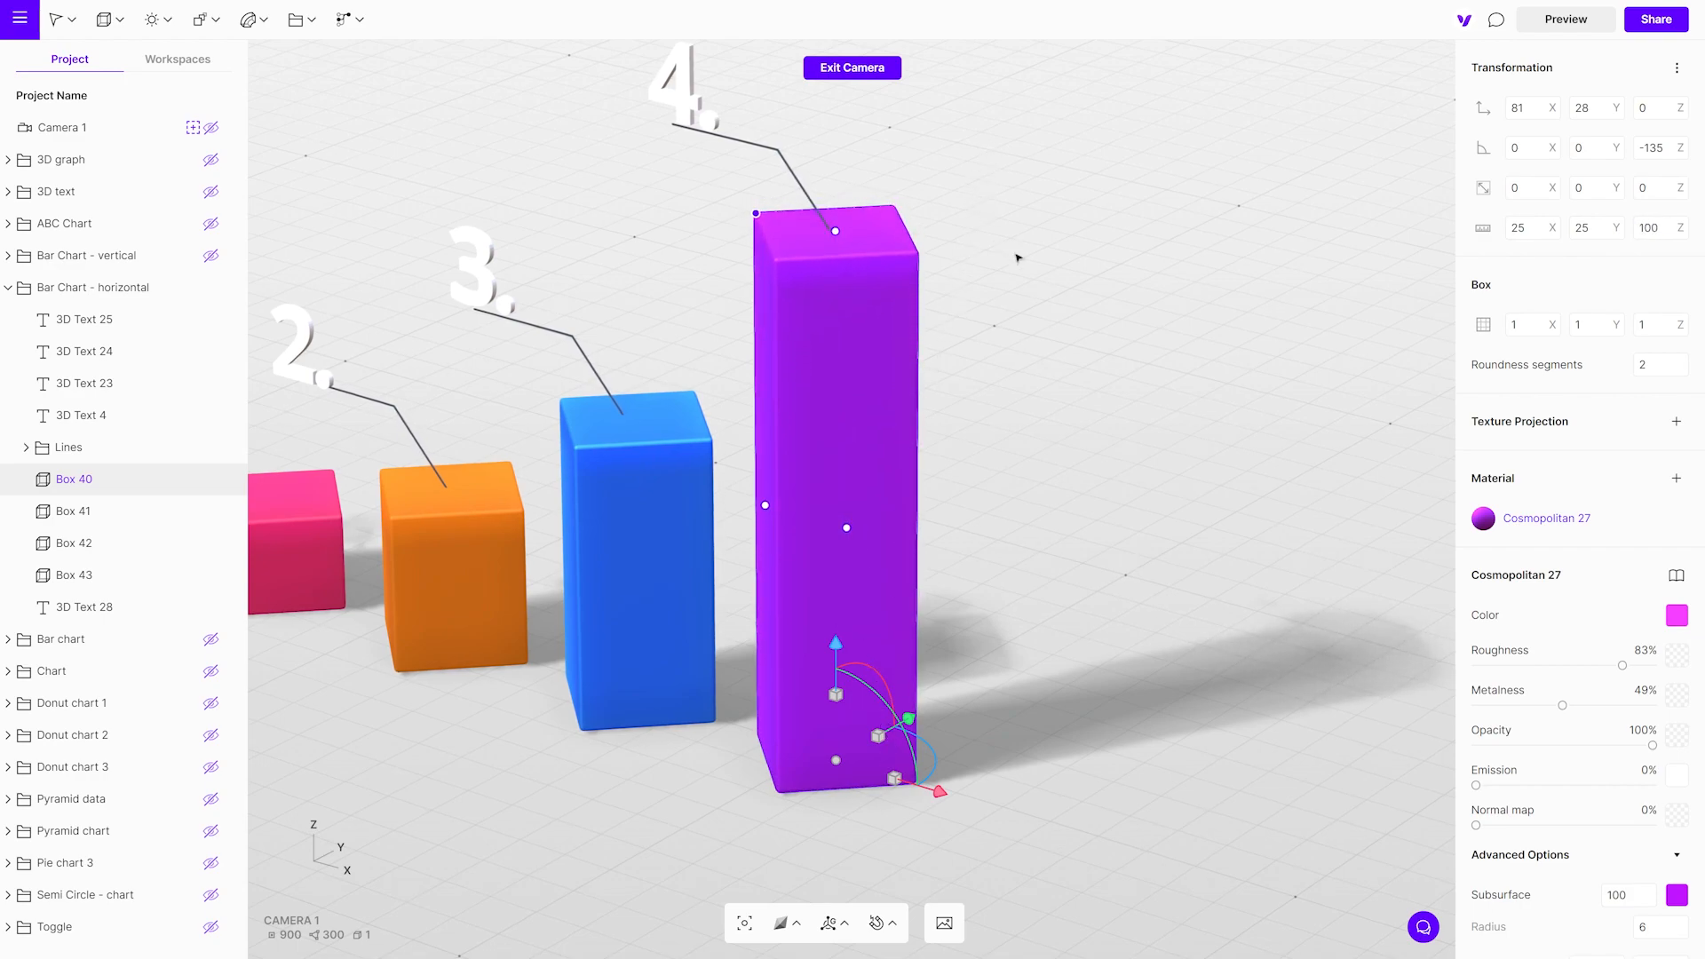
pyautogui.moveTo(1280, 411)
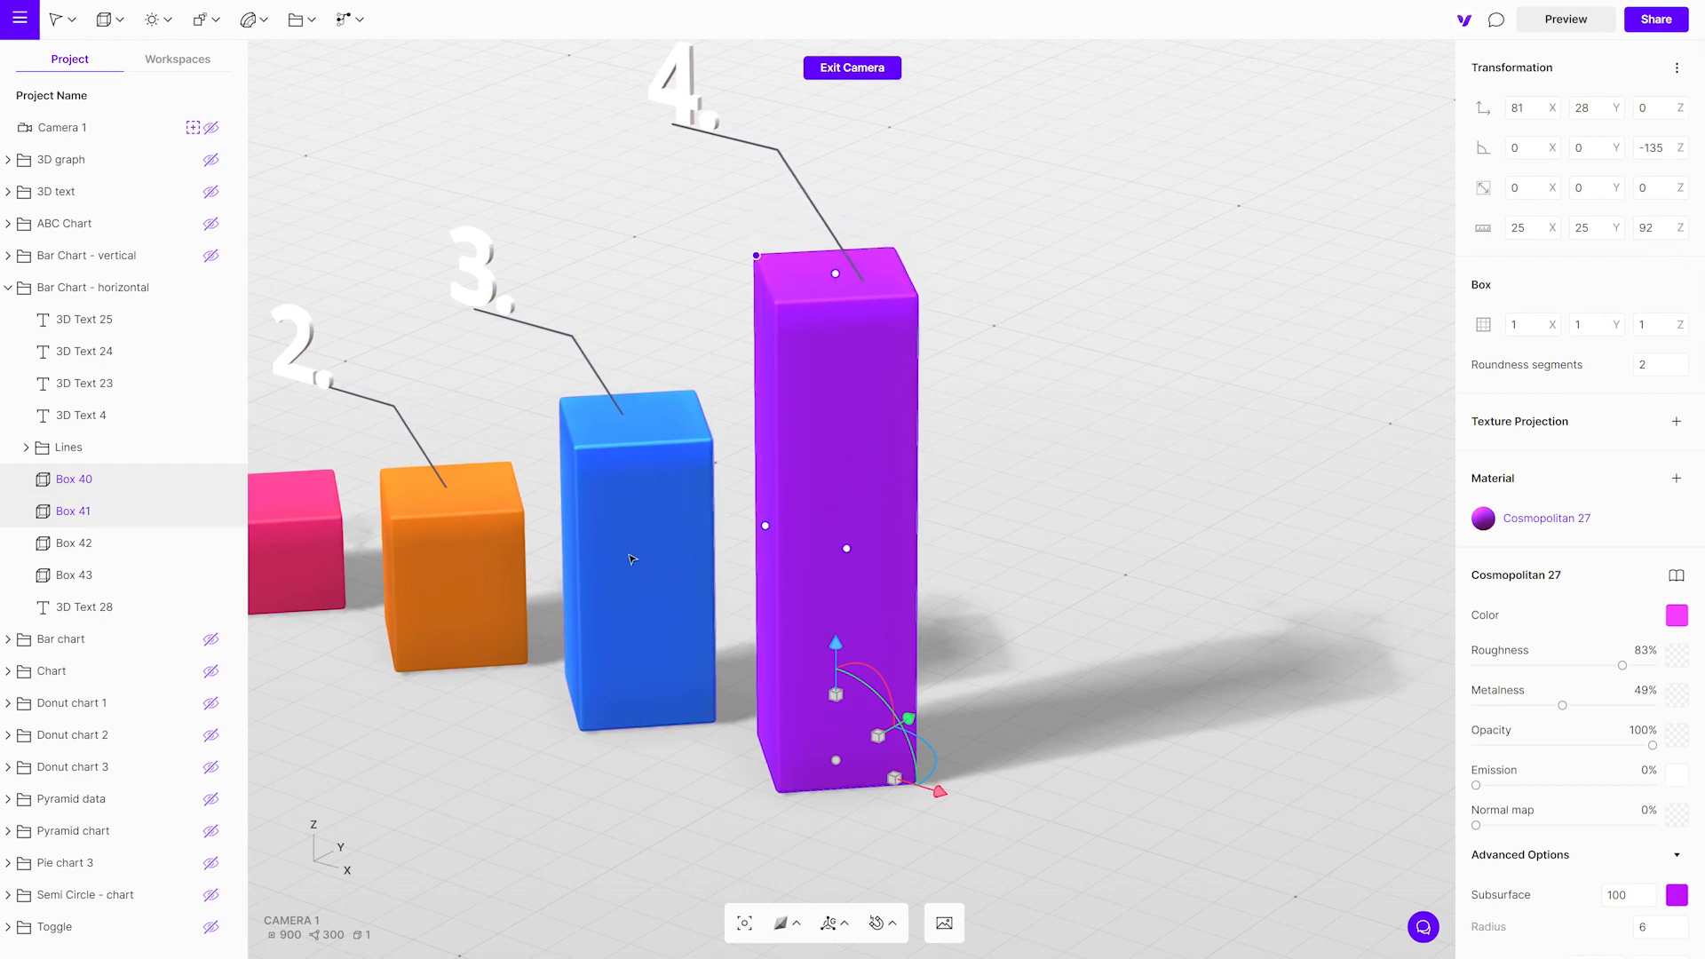
# Select the blue column, Box 41, to edit its size
pyautogui.click(641, 543)
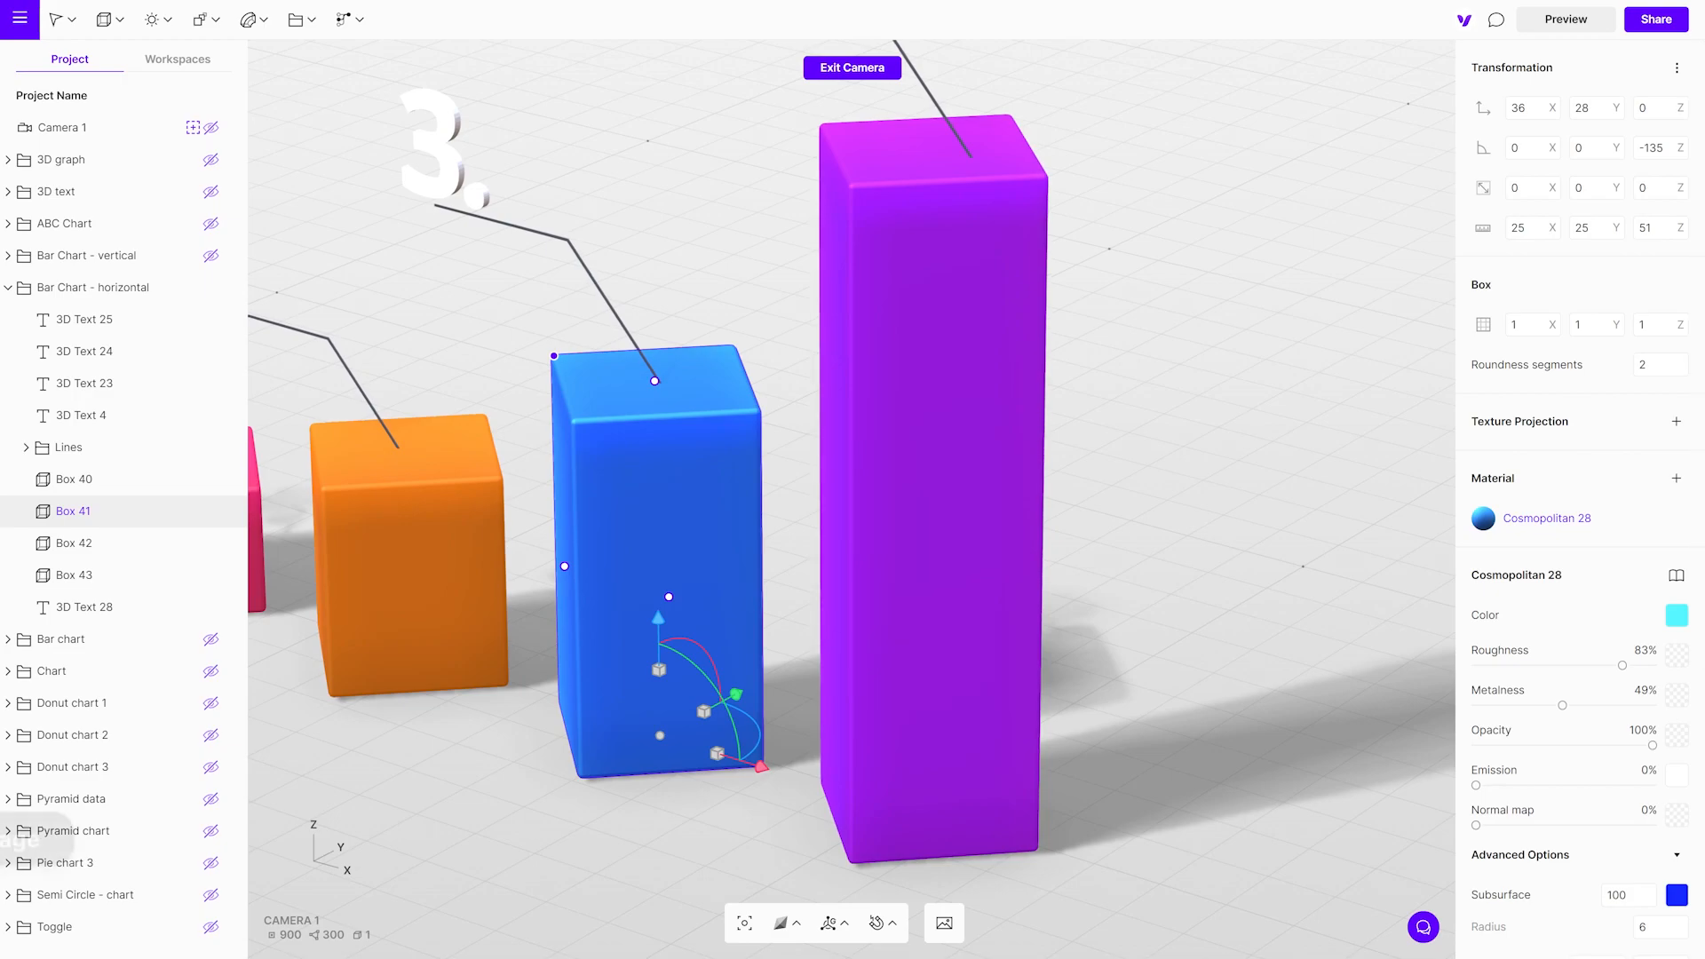
# Use the bottom viewport toolbar while finishing the column heights and logo placement
pyautogui.click(943, 924)
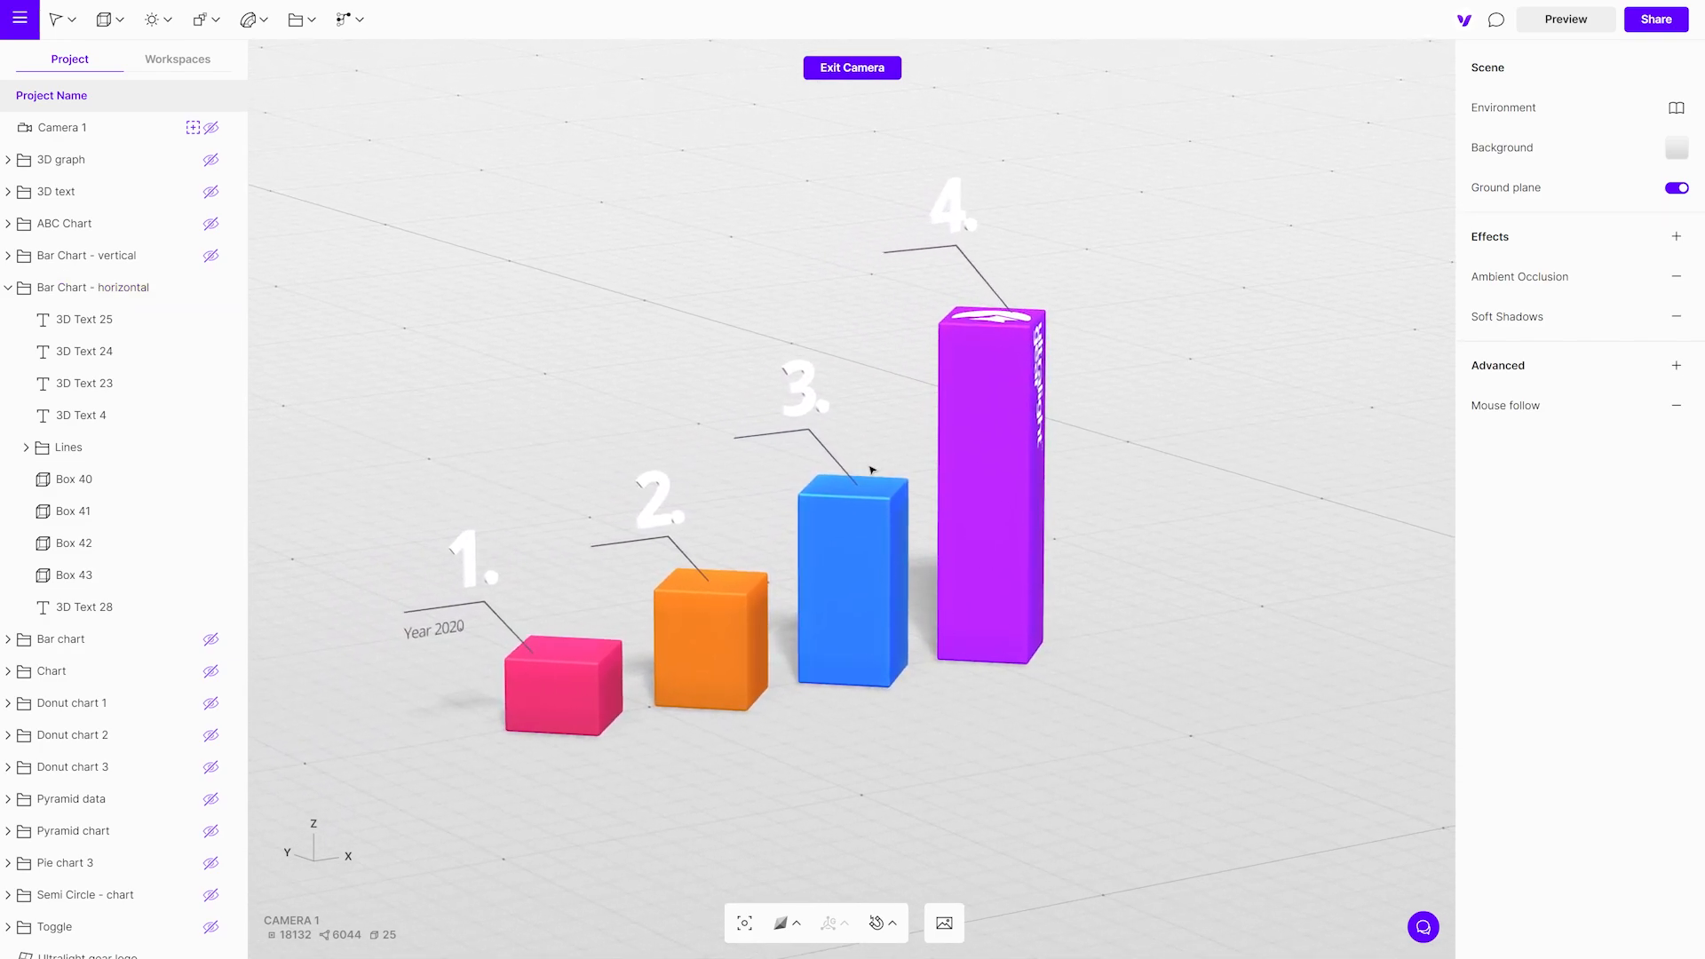
# Change the scene background from Linear to Transparent, then preview the chart and exit
pyautogui.click(1675, 146)
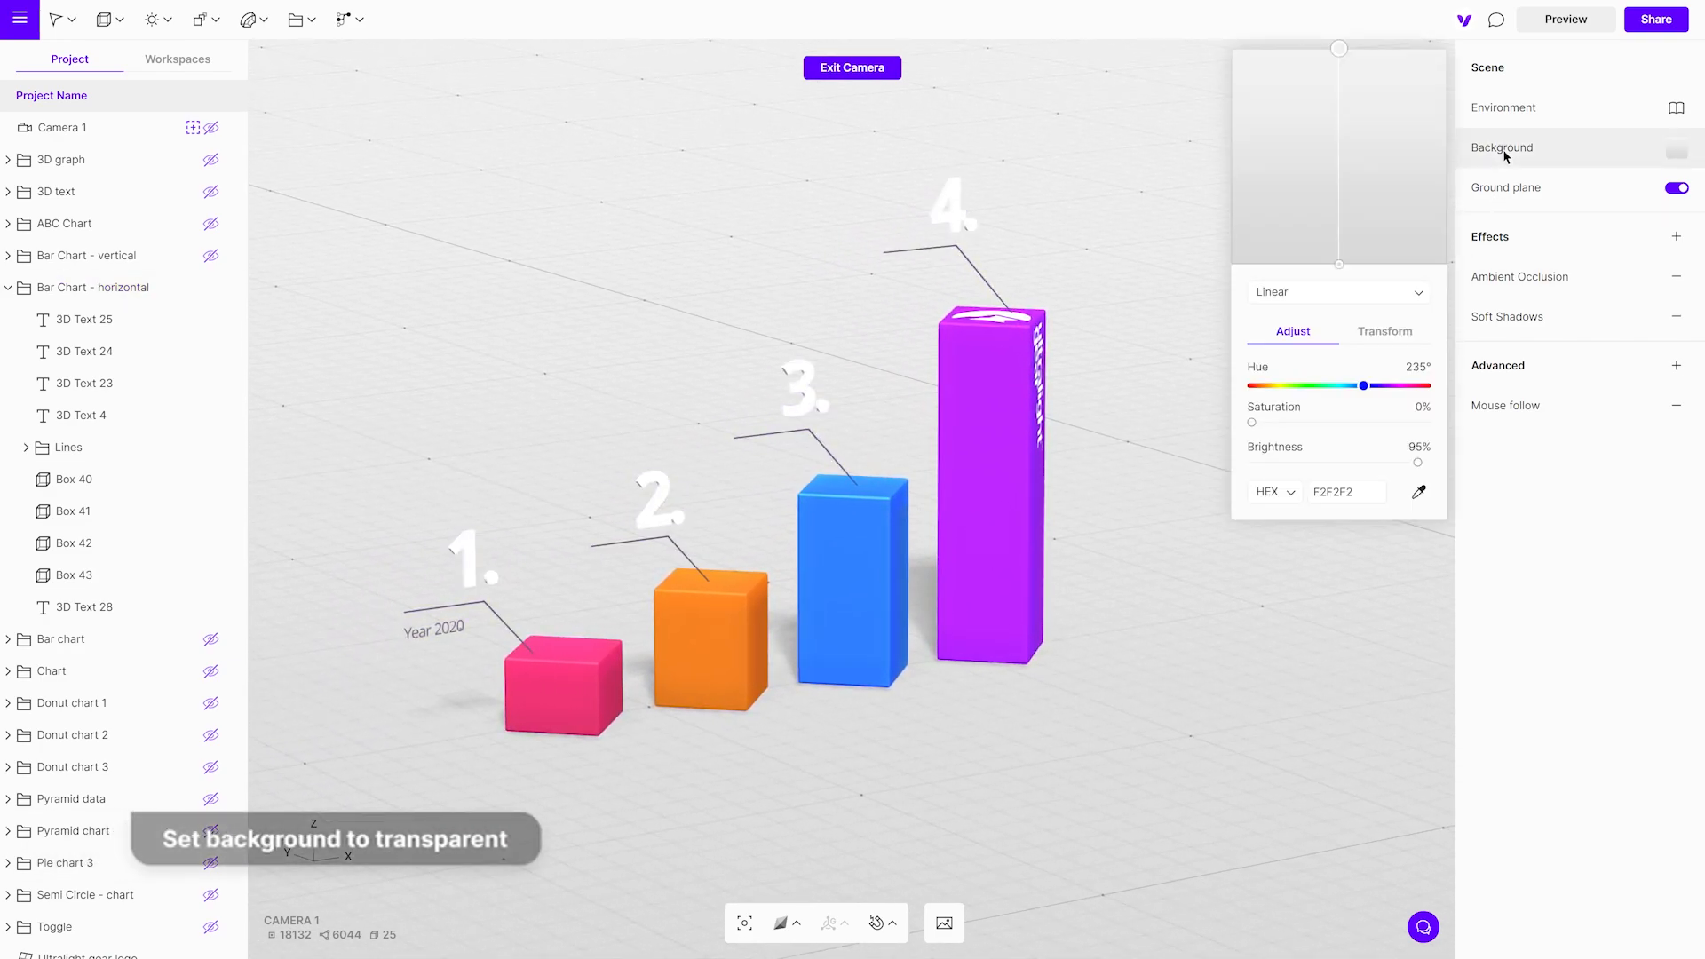
pyautogui.click(1337, 291)
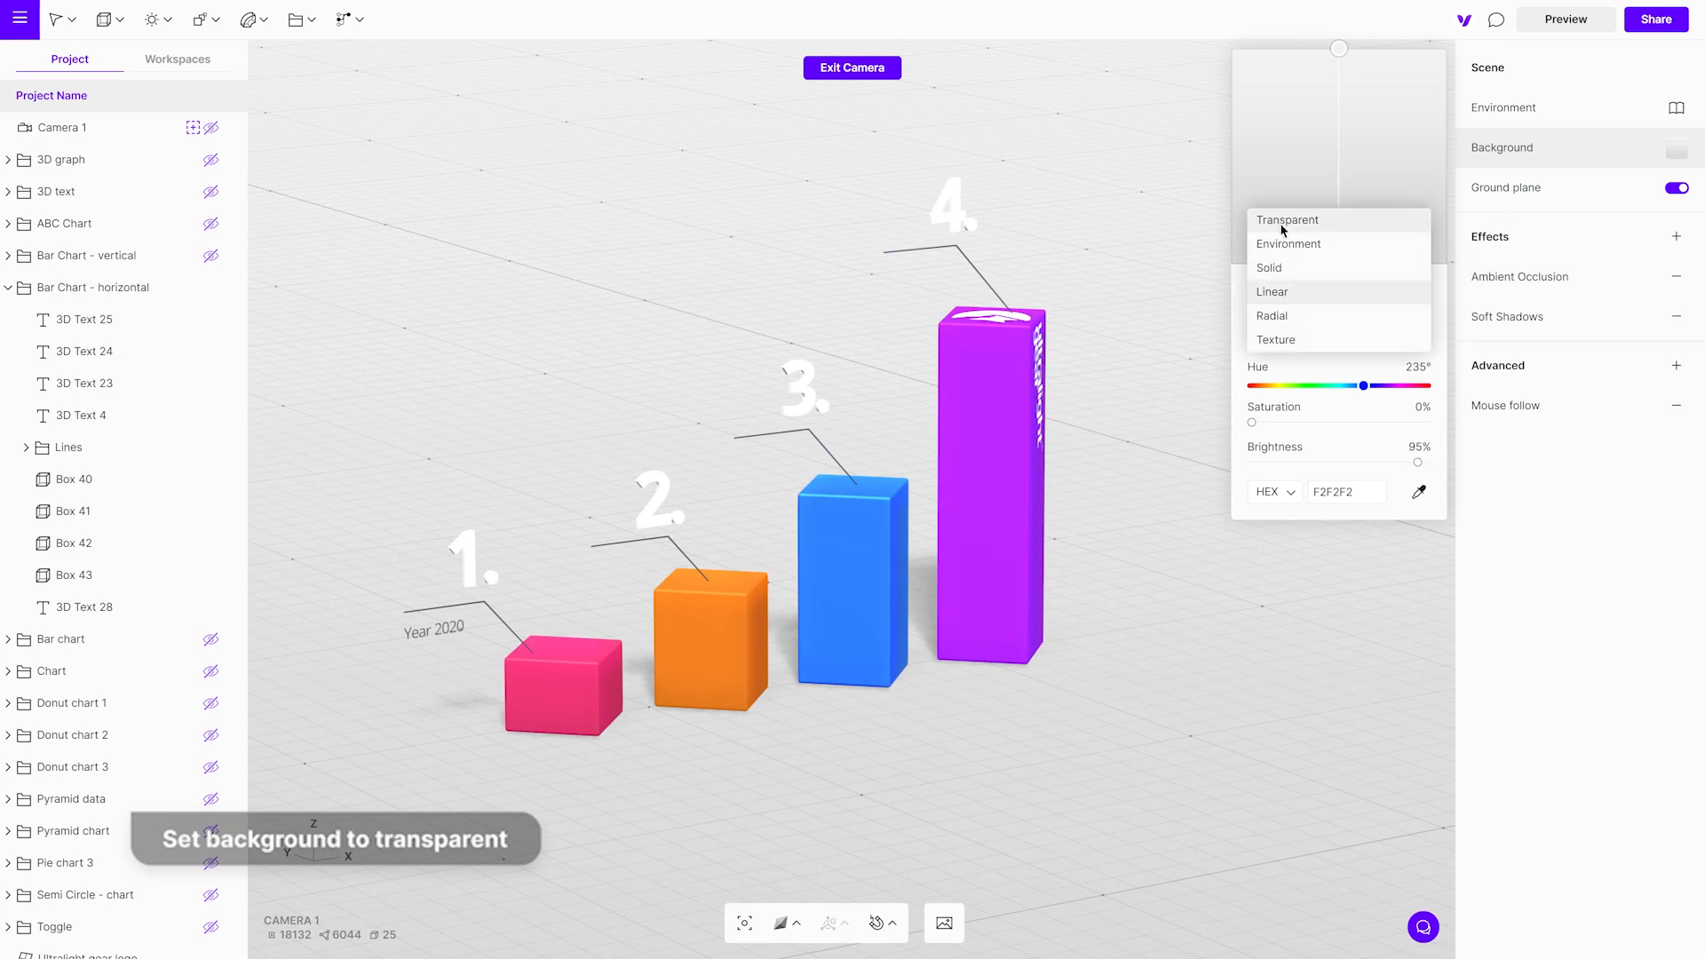
pyautogui.click(1288, 219)
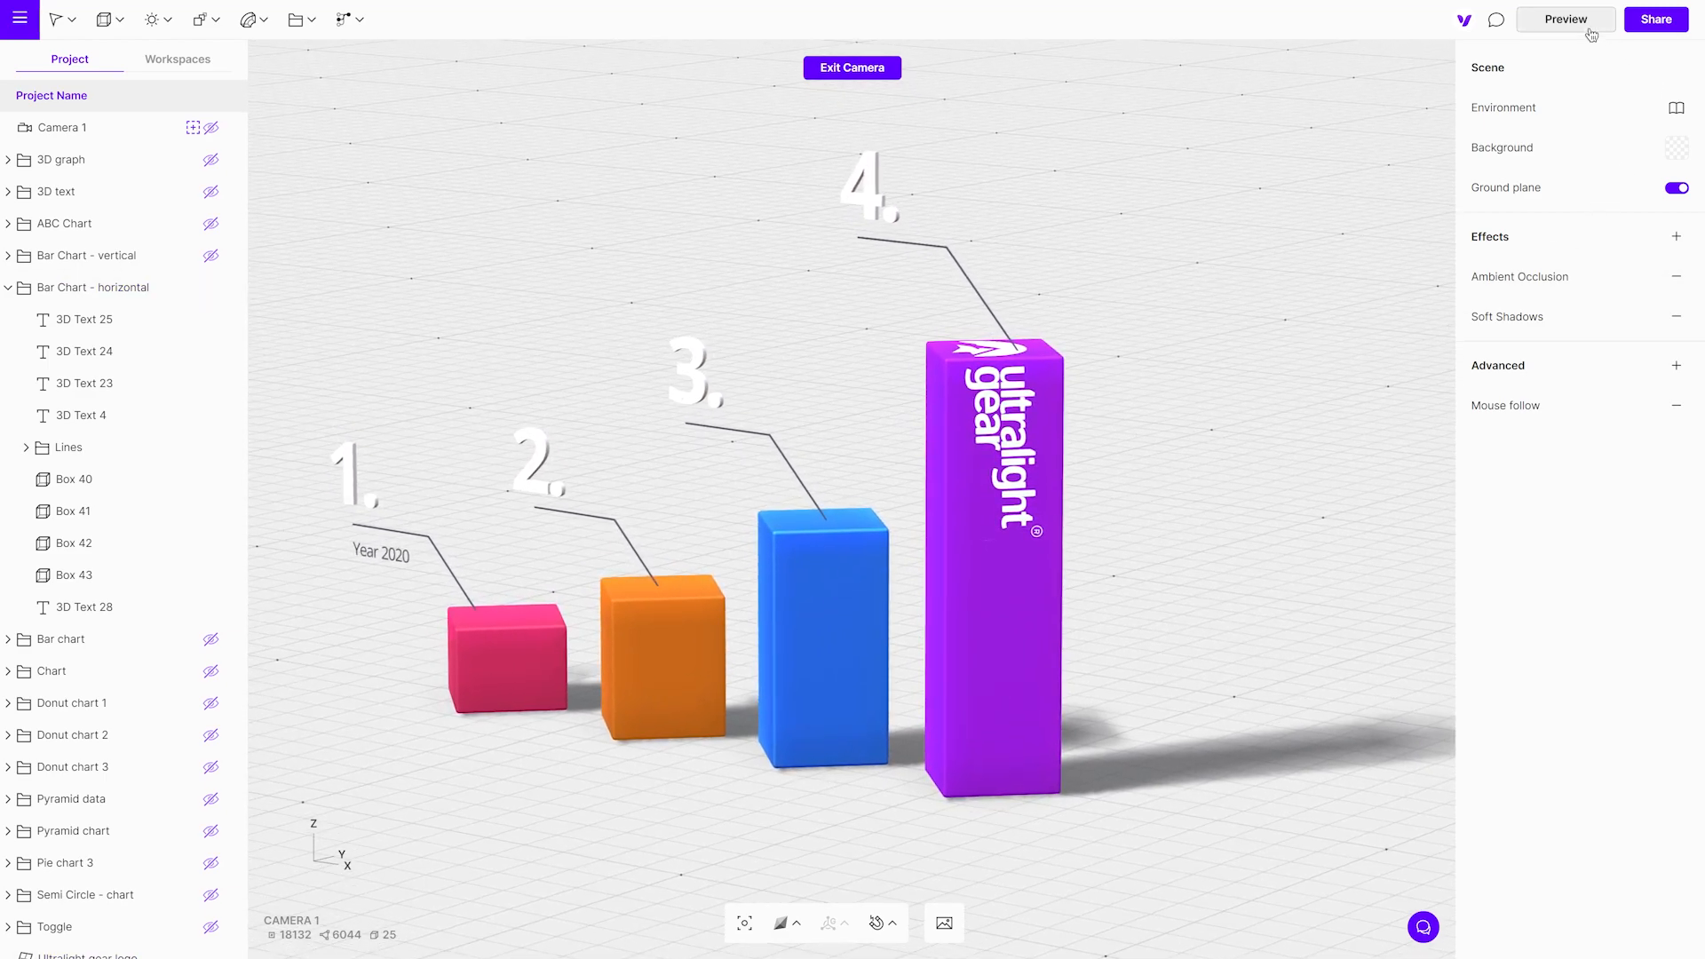
pyautogui.click(1565, 19)
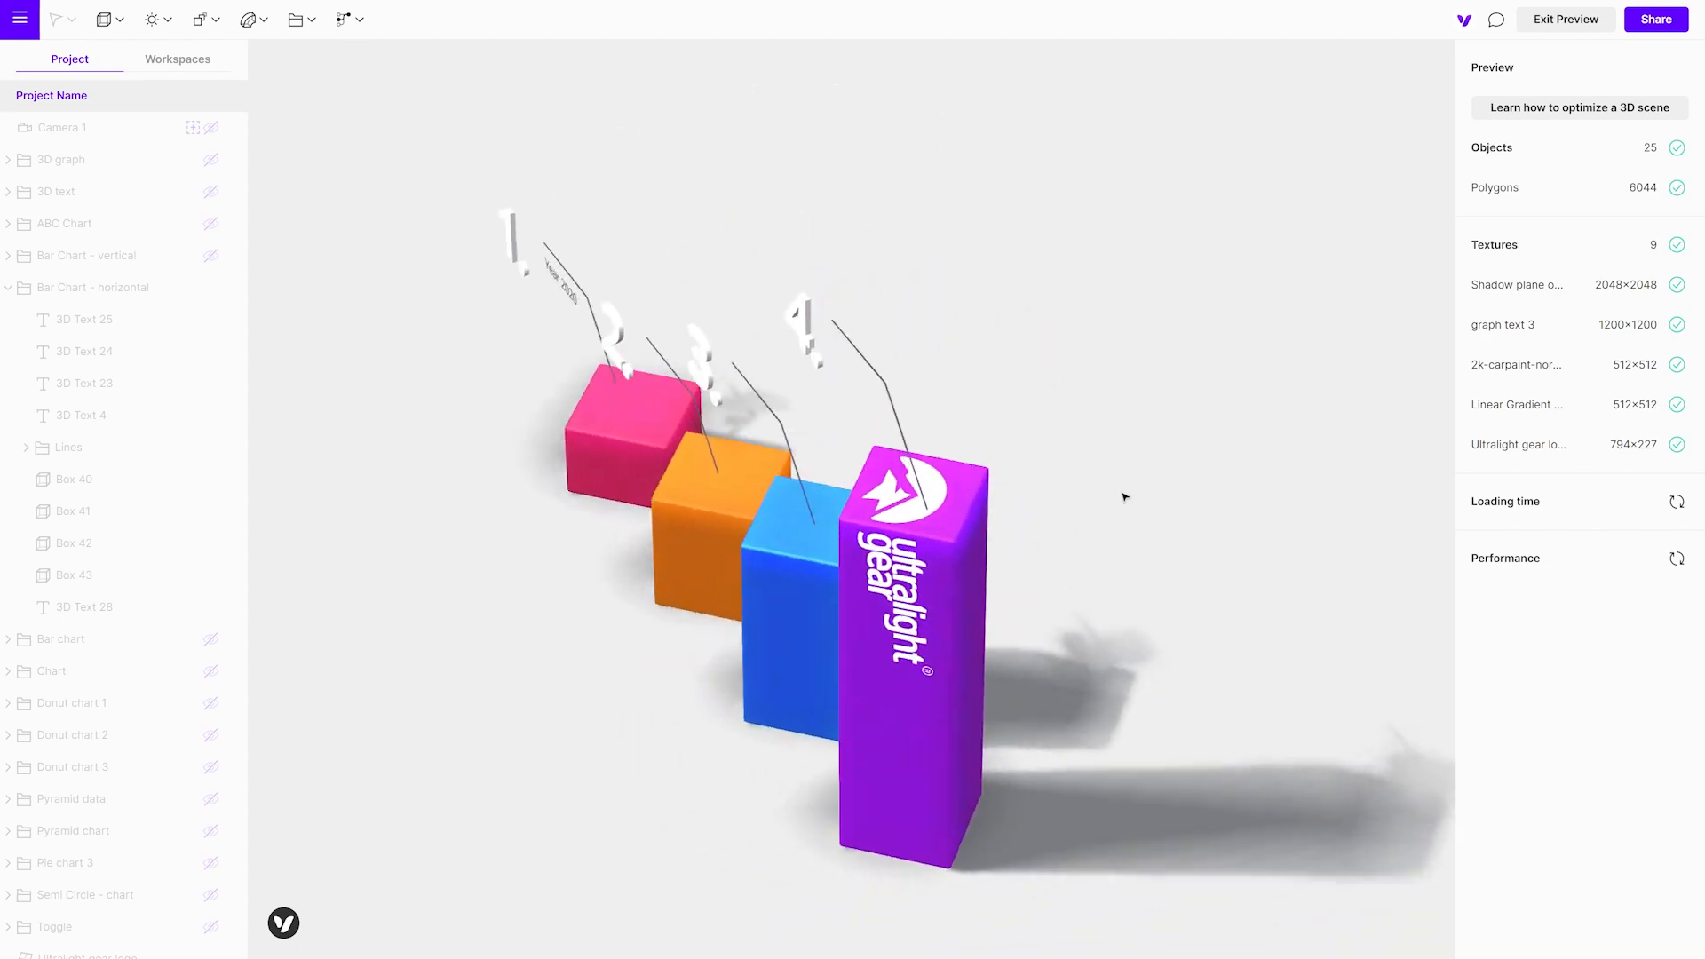
pyautogui.click(1565, 19)
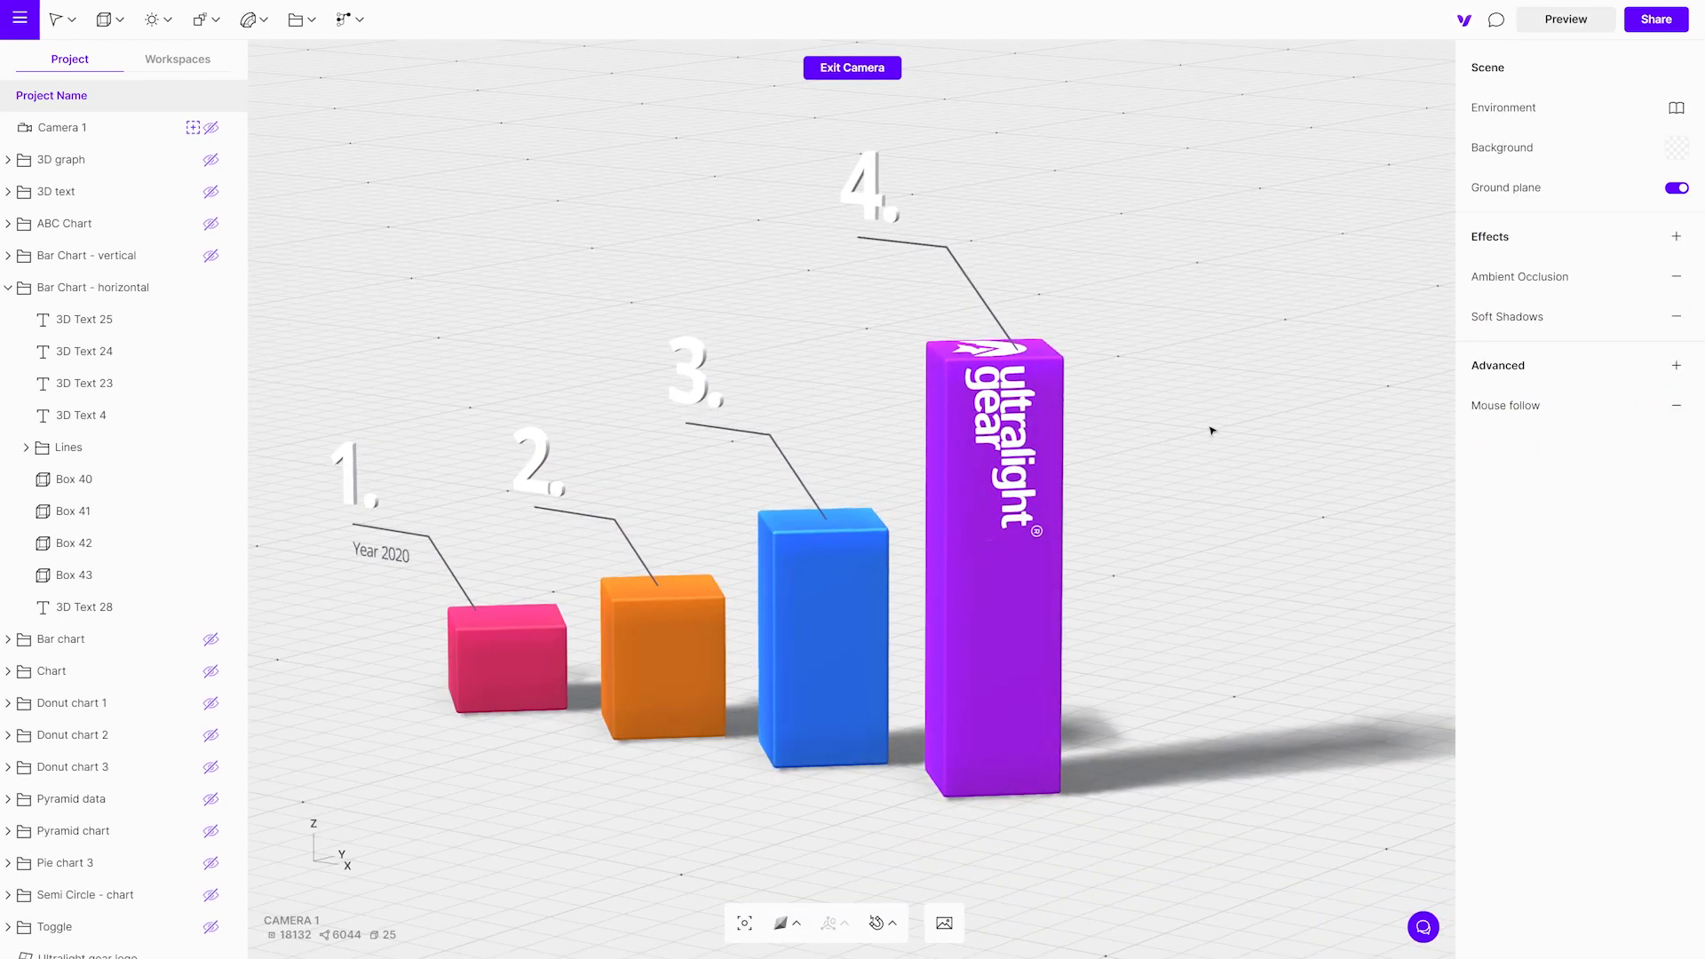